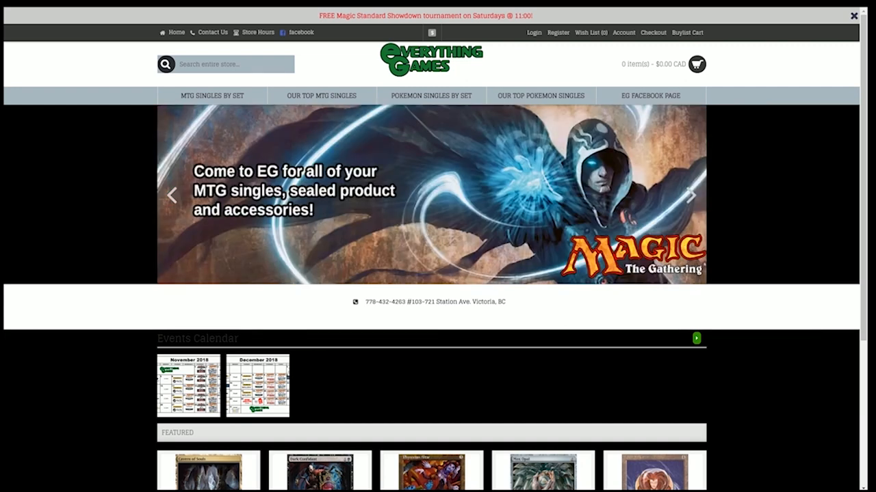
type("Atr")
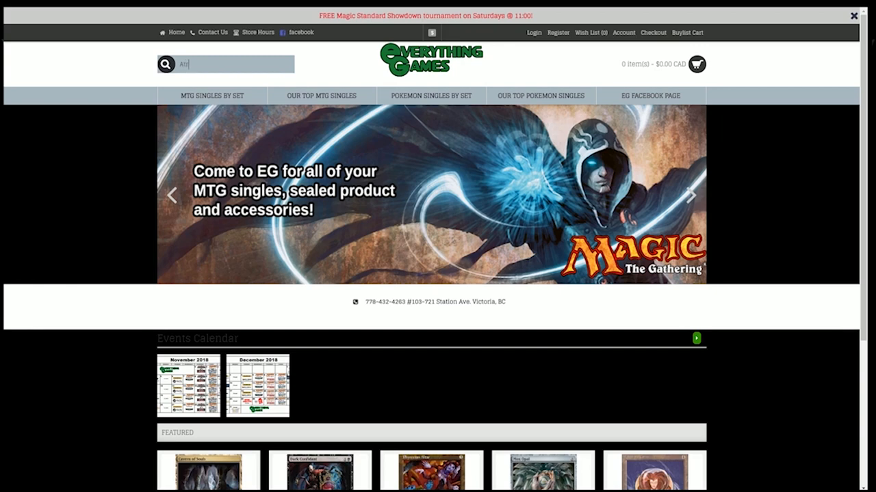